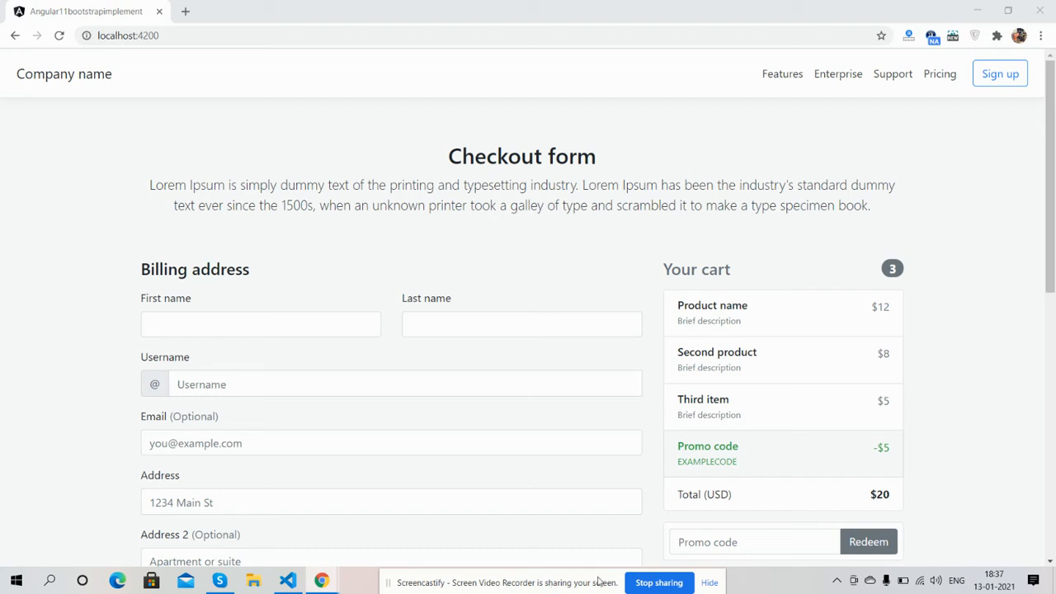
mouse_move(777, 118)
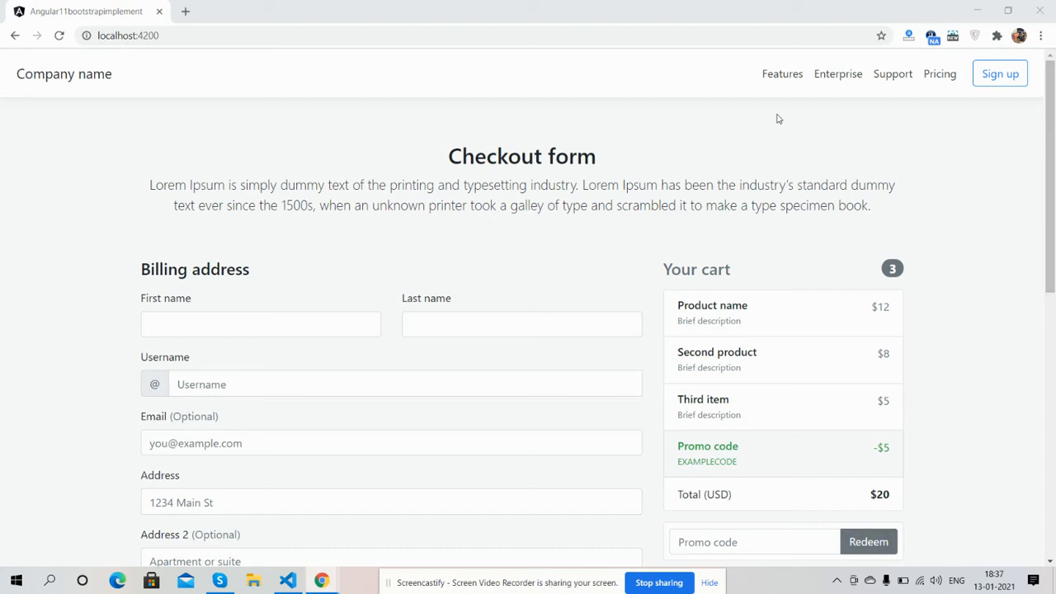
scroll(down, 3)
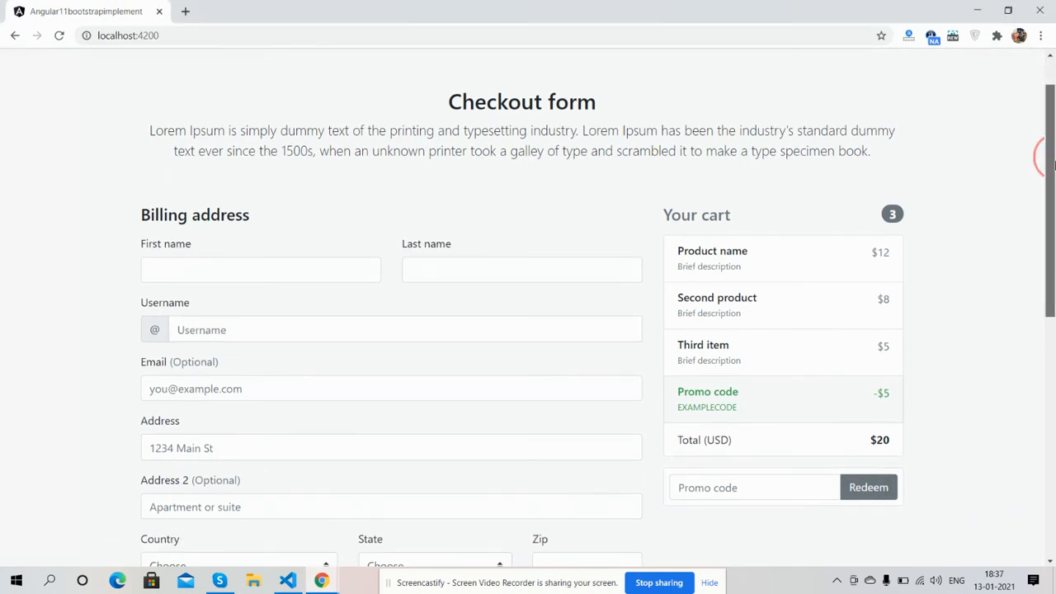
scroll(down, 3)
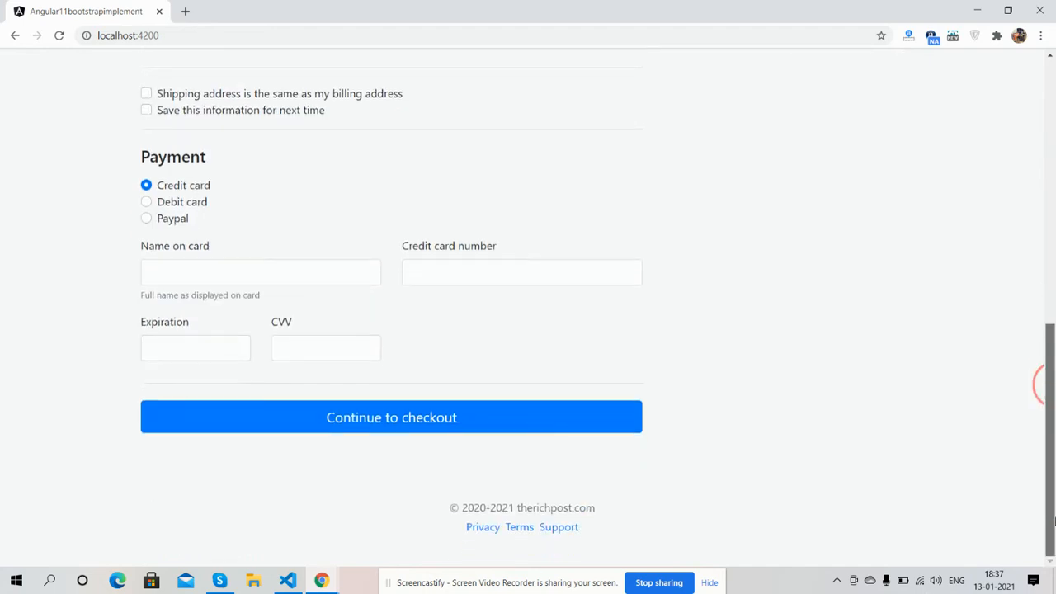
scroll(up, 3)
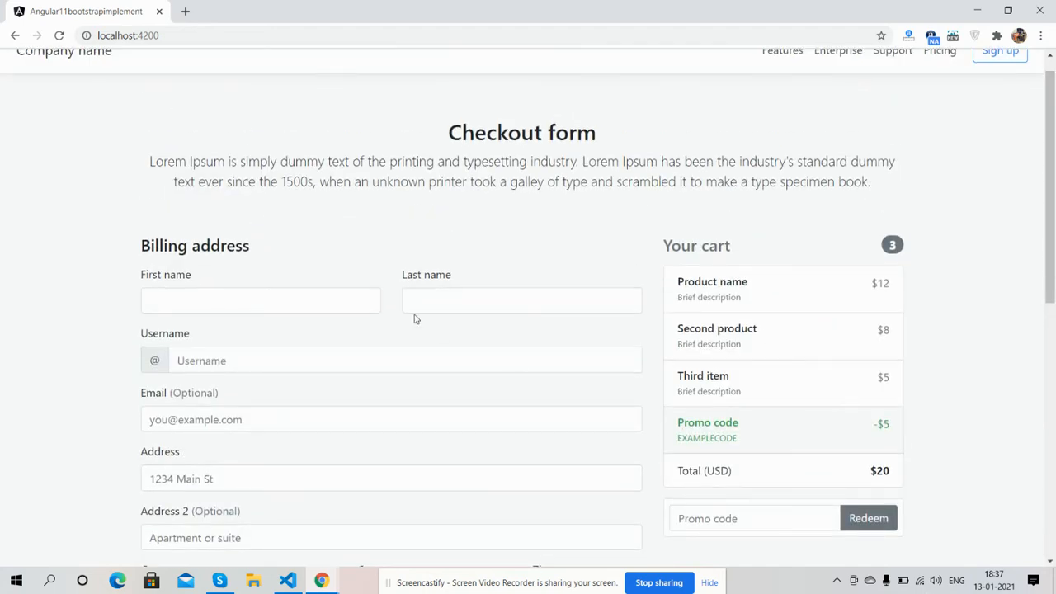
mouse_move(978, 165)
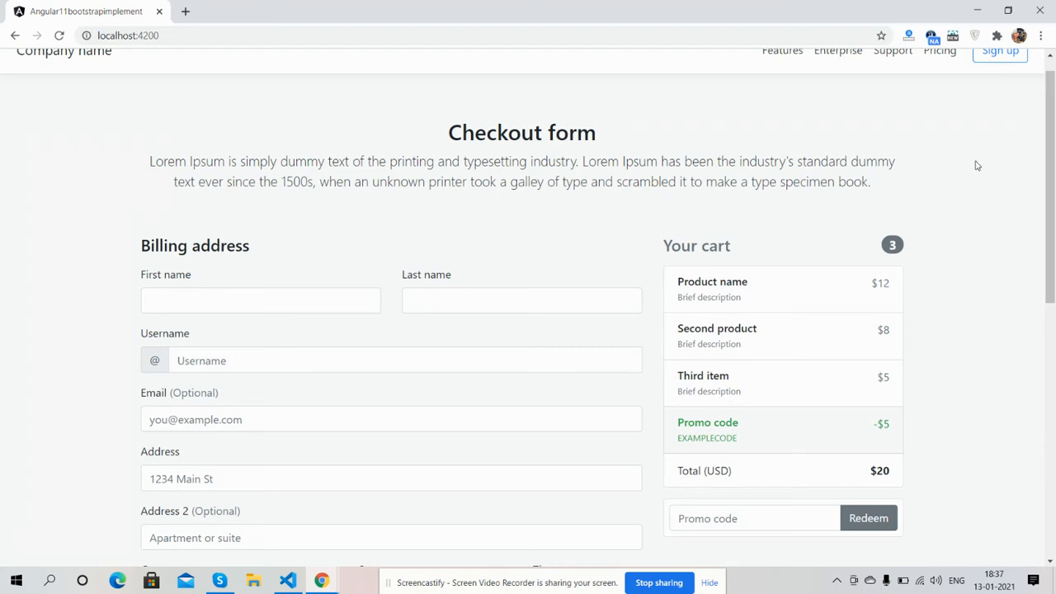
scroll(down, 3)
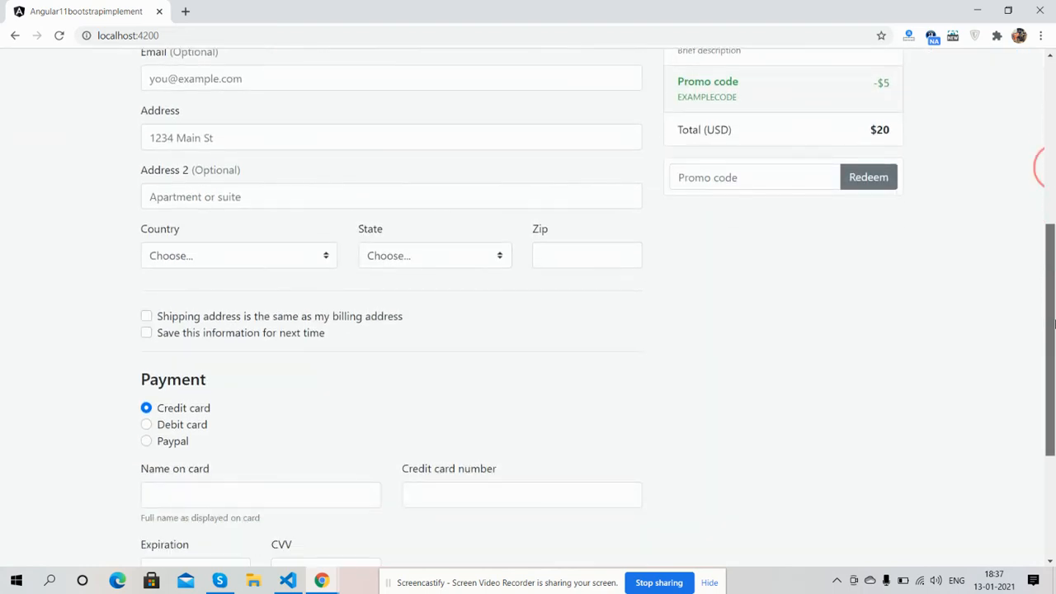
scroll(up, 3)
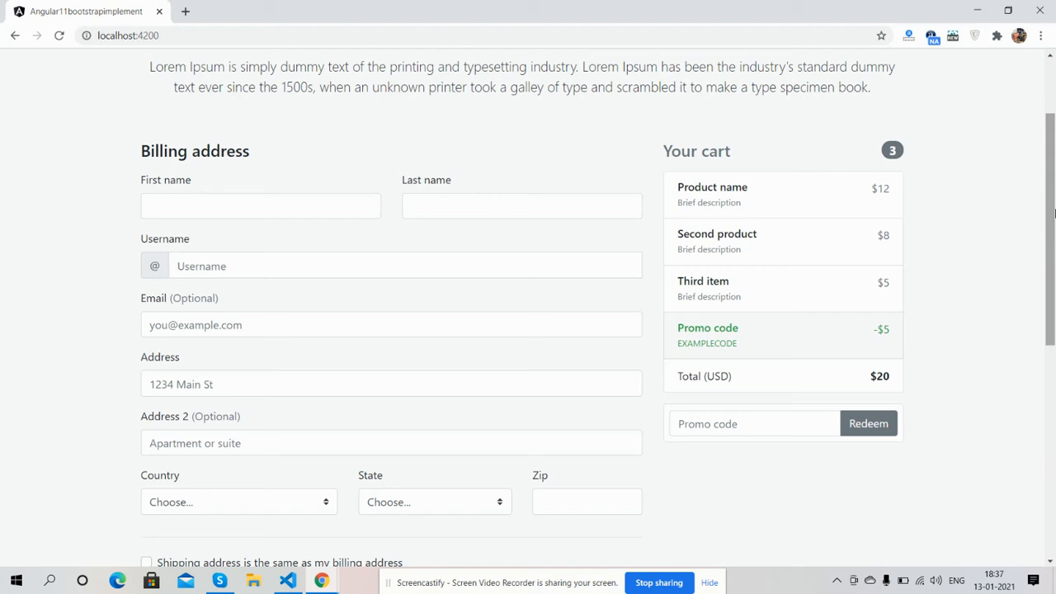
mouse_move(860, 236)
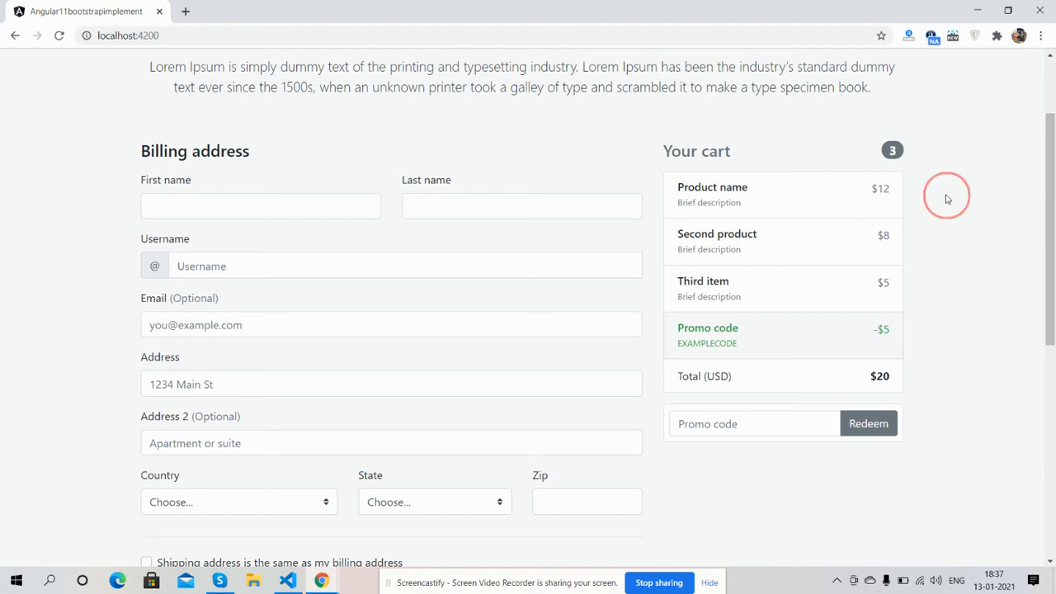
right_click(947, 196)
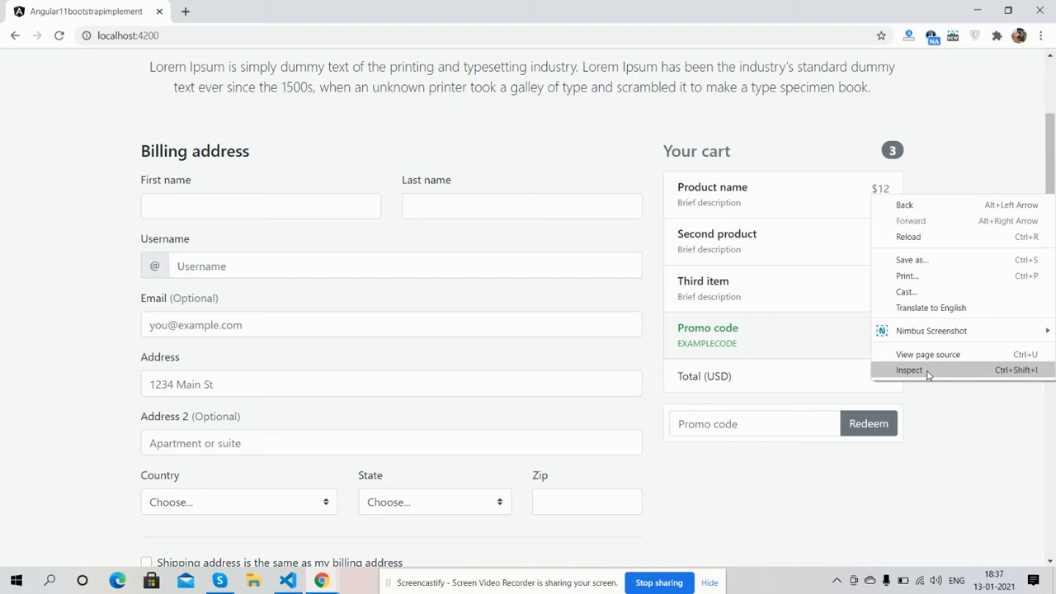
click(909, 370)
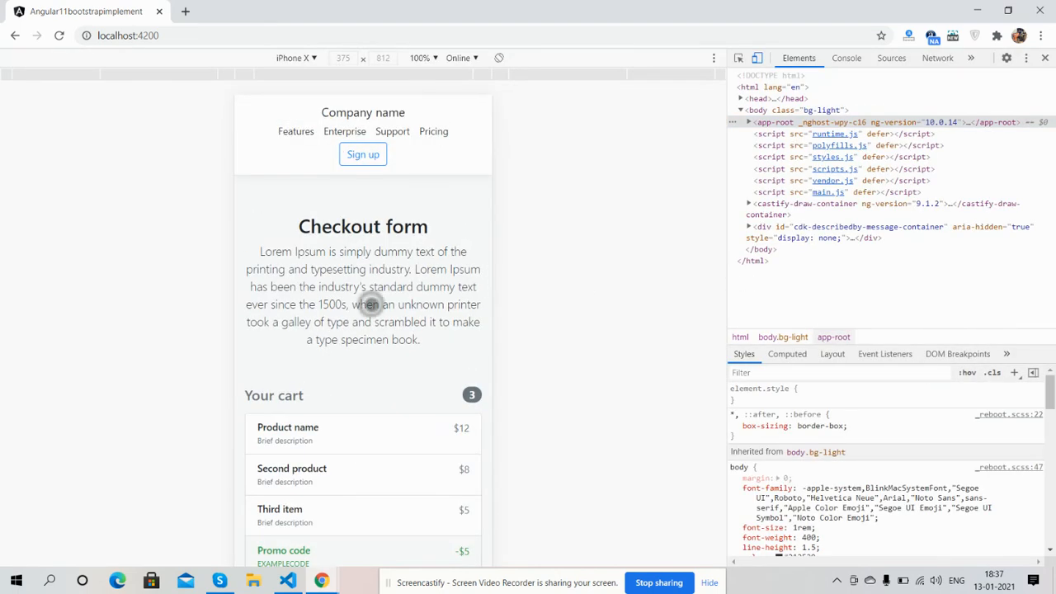
scroll(down, 3)
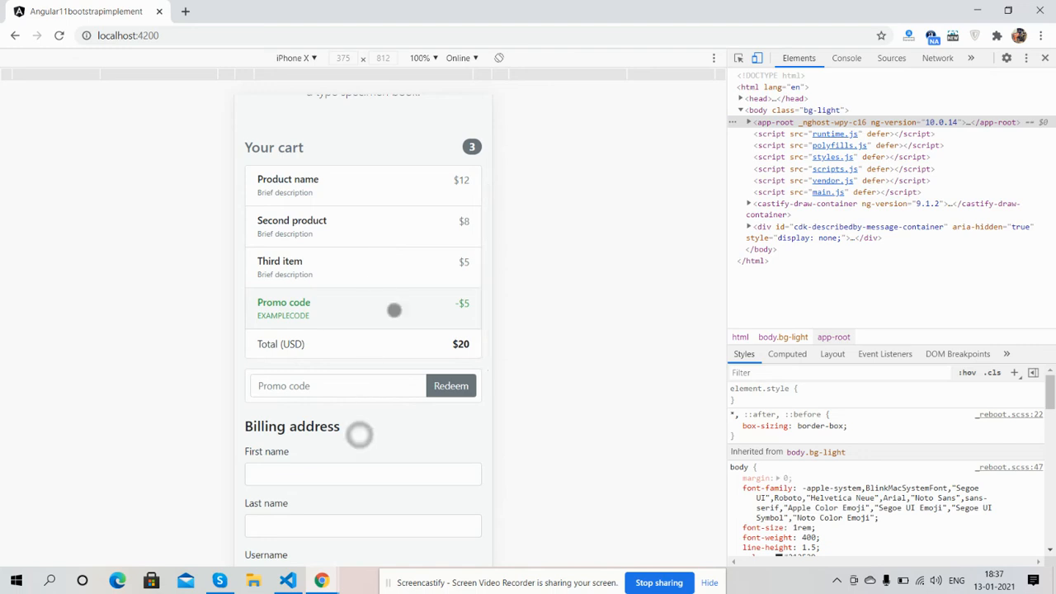
scroll(down, 3)
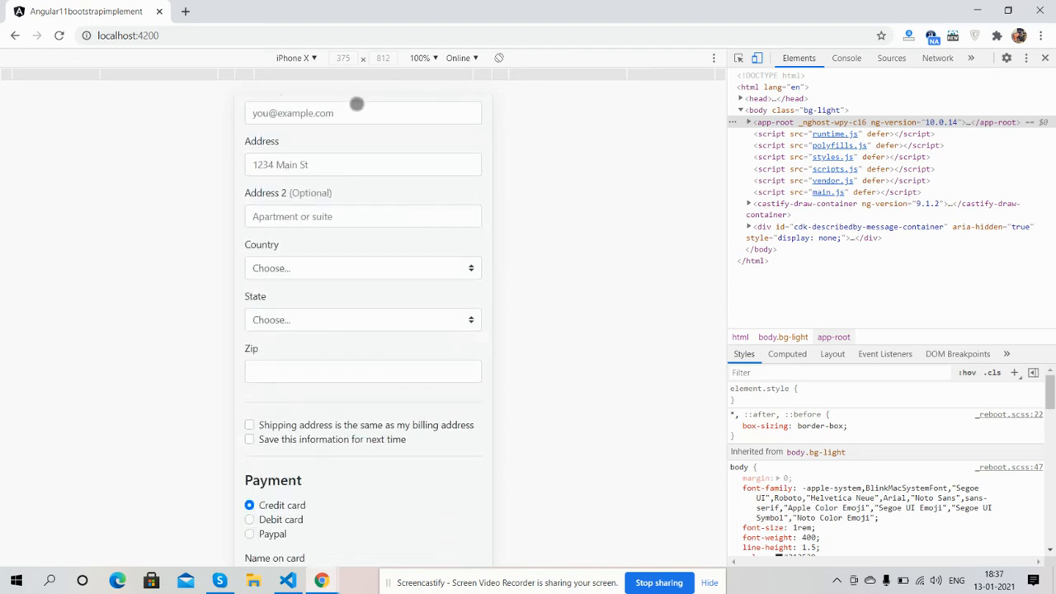
click(293, 58)
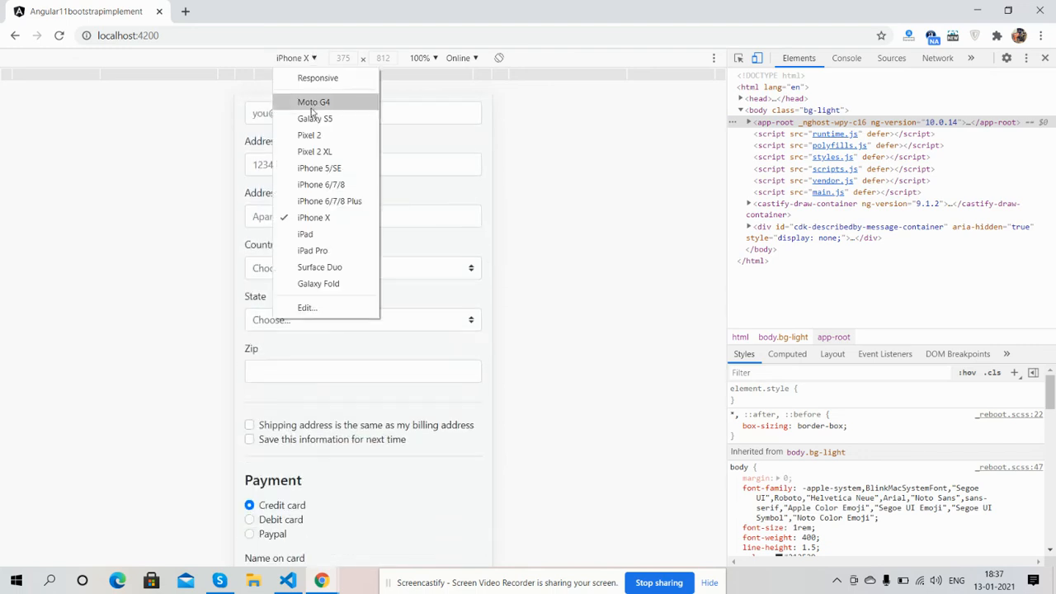
click(314, 118)
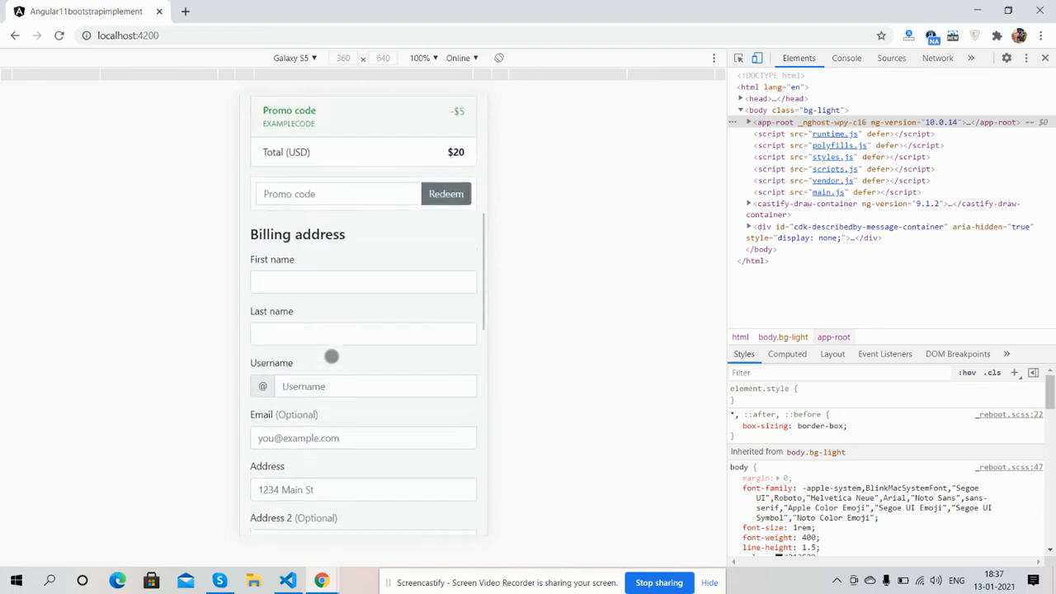
scroll(up, 3)
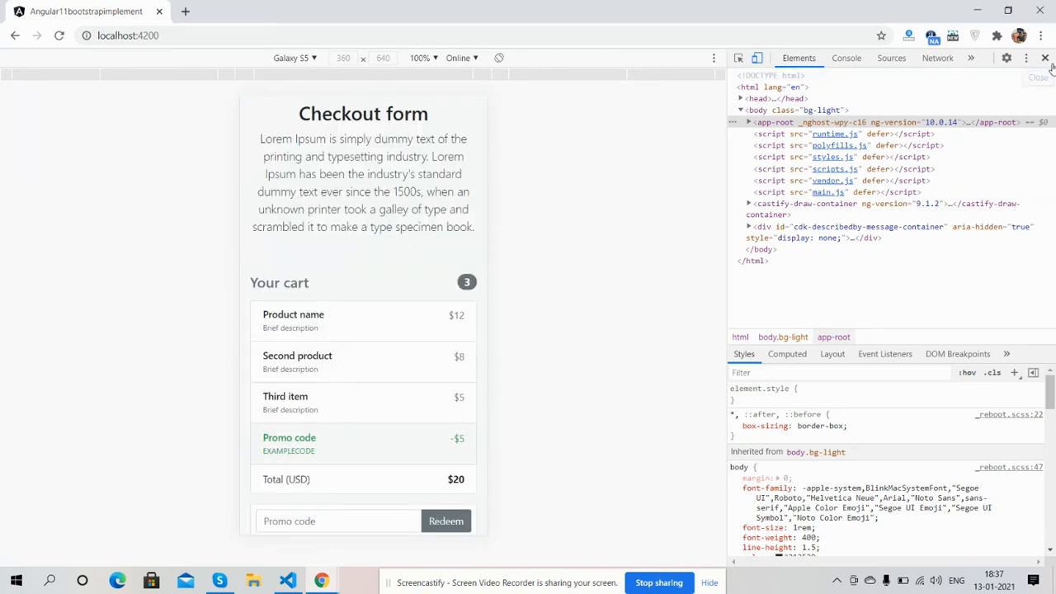
click(1045, 57)
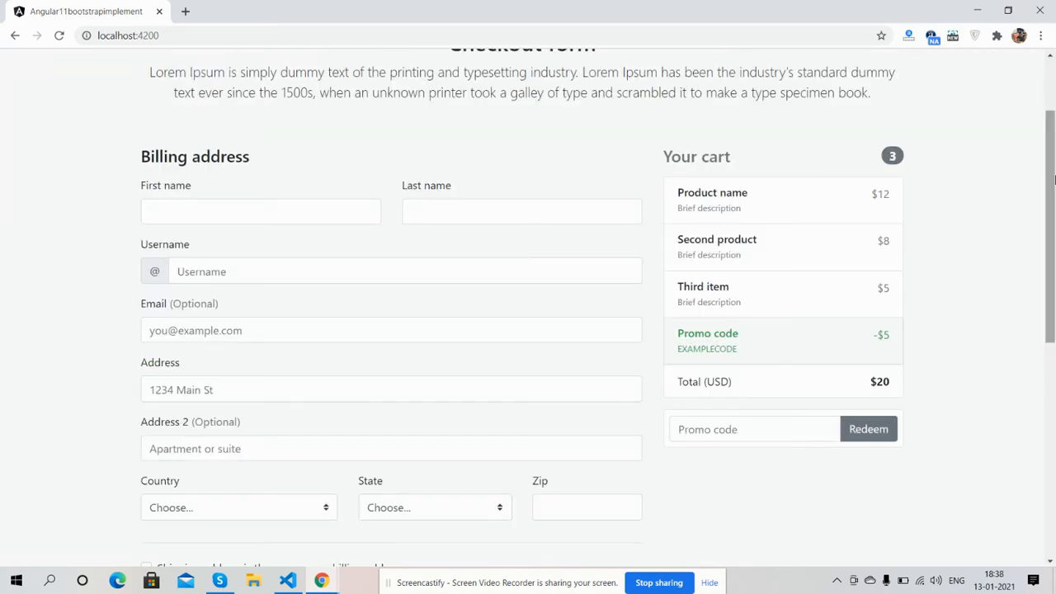
scroll(up, 3)
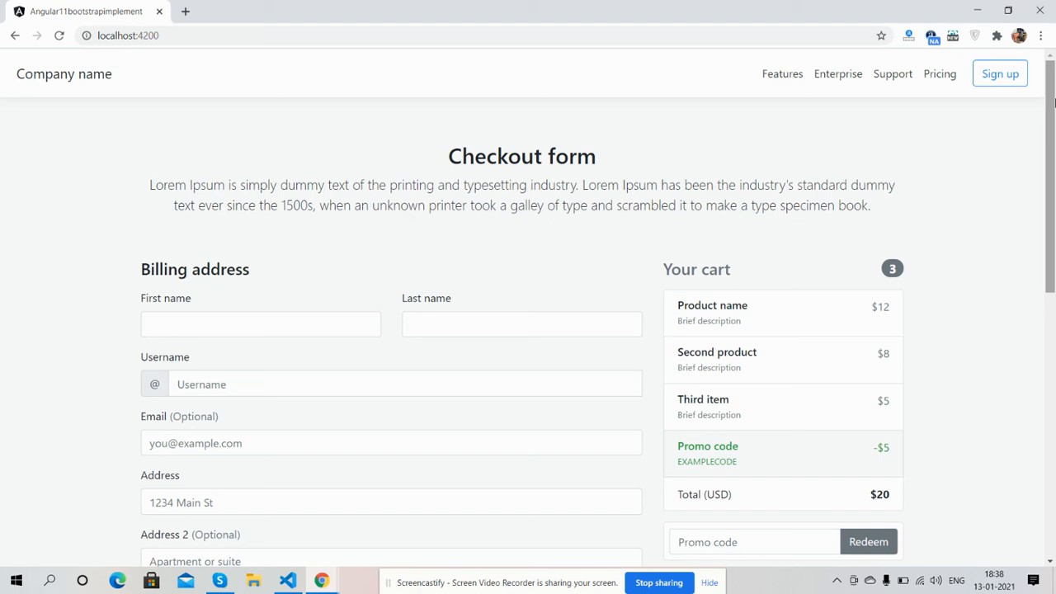
mouse_move(836, 269)
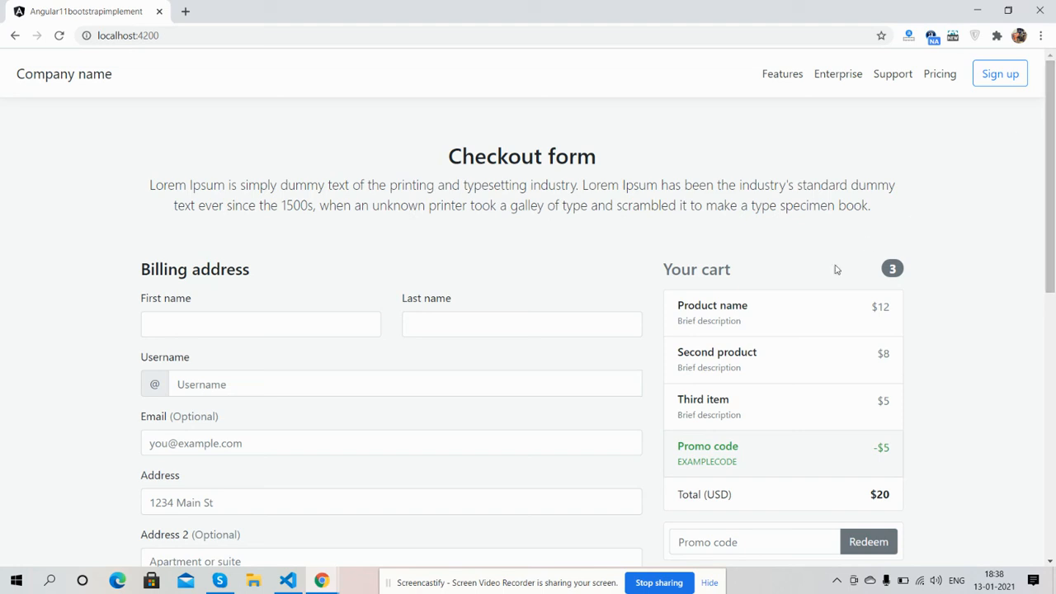
mouse_move(642, 554)
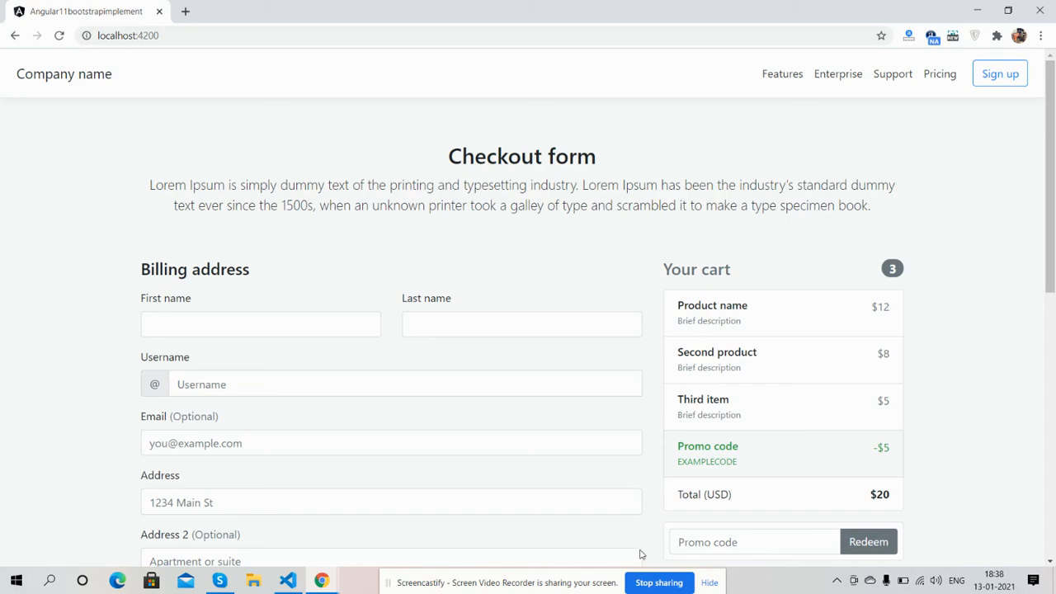